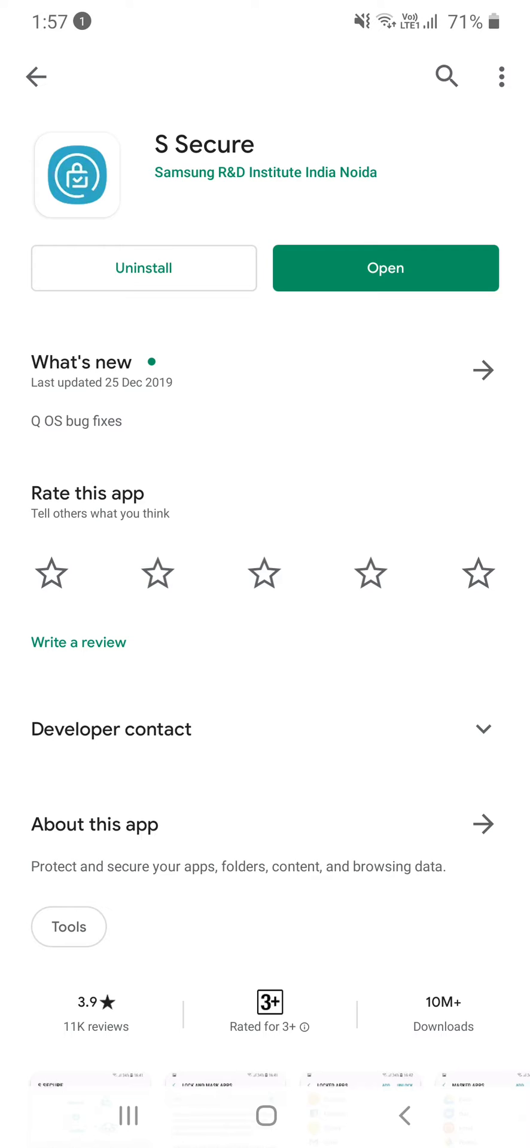
Step: Open the installed S Secure app from its Play Store listing
click(385, 268)
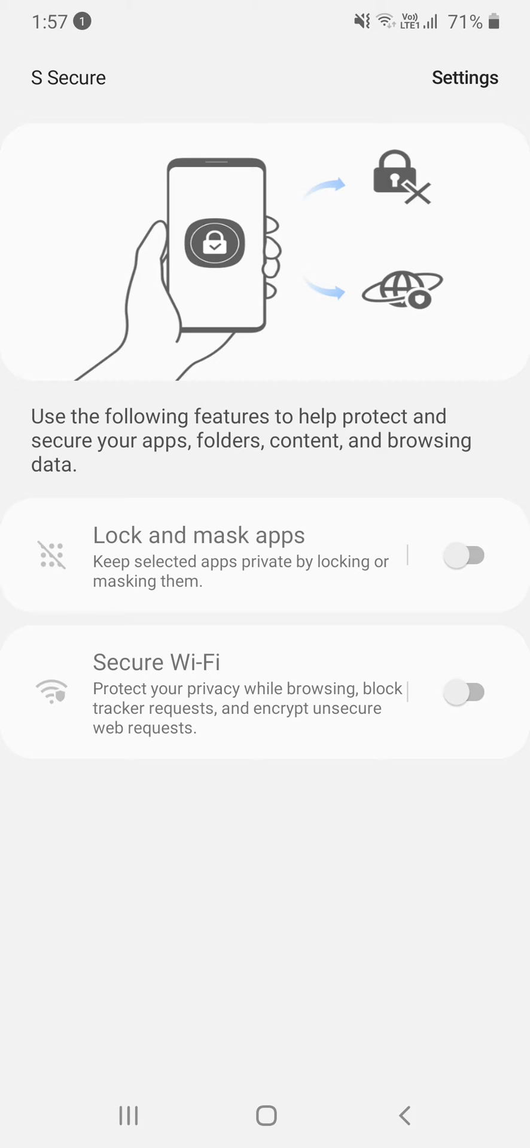
Step: Turn on Lock and mask apps with PIN confirmation and enter its settings
click(465, 560)
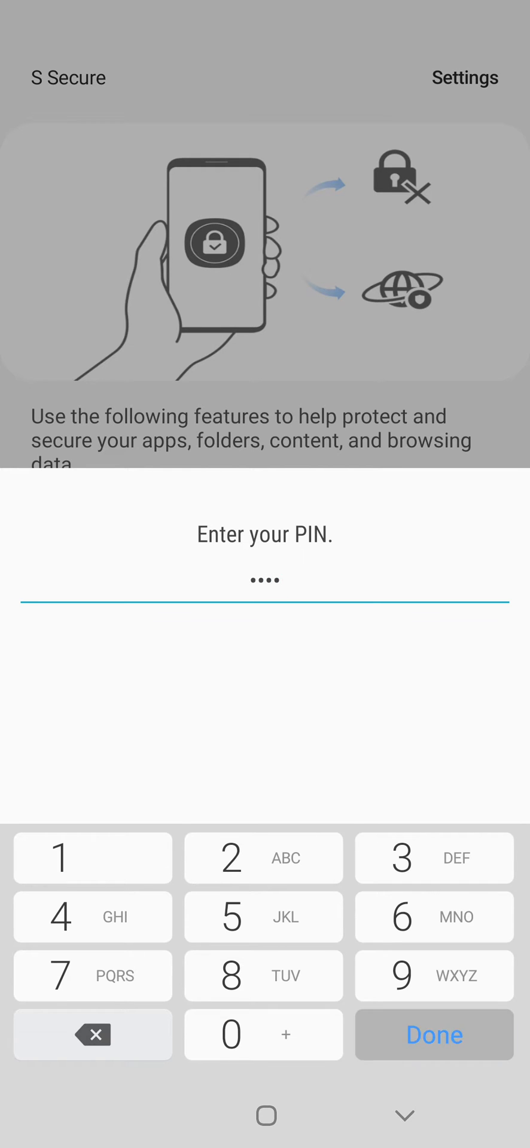
click(434, 1035)
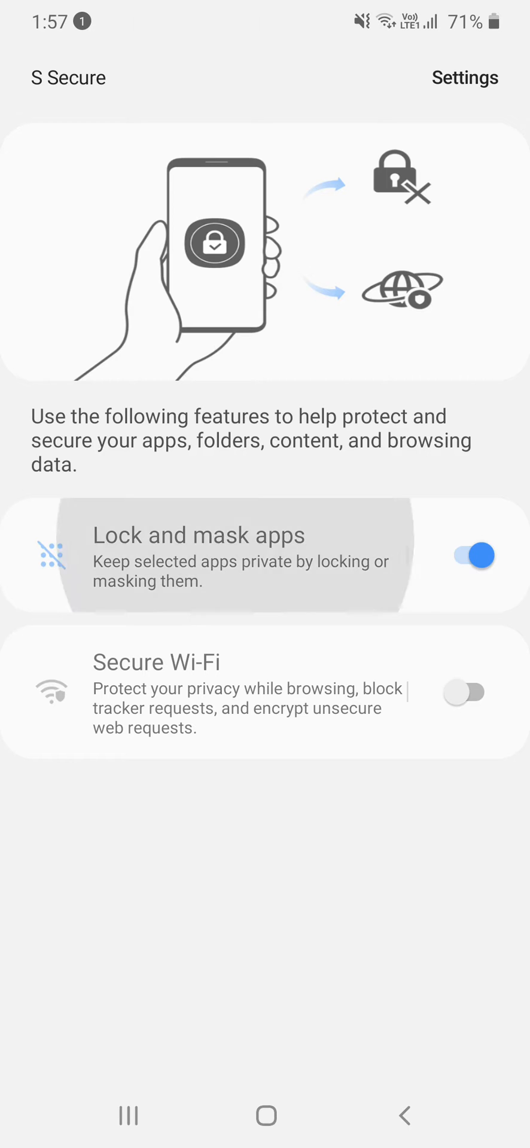
click(197, 550)
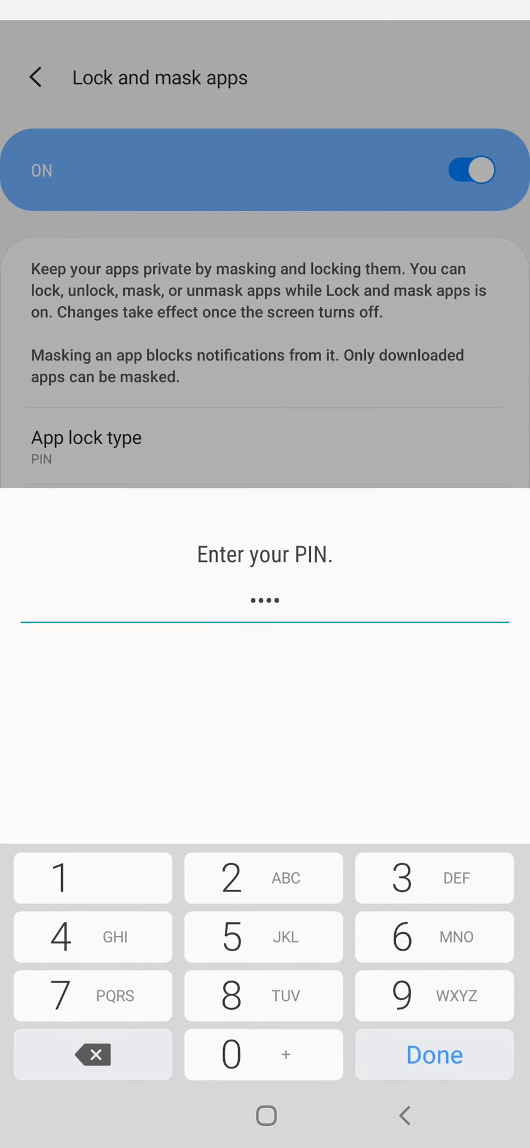
click(434, 1055)
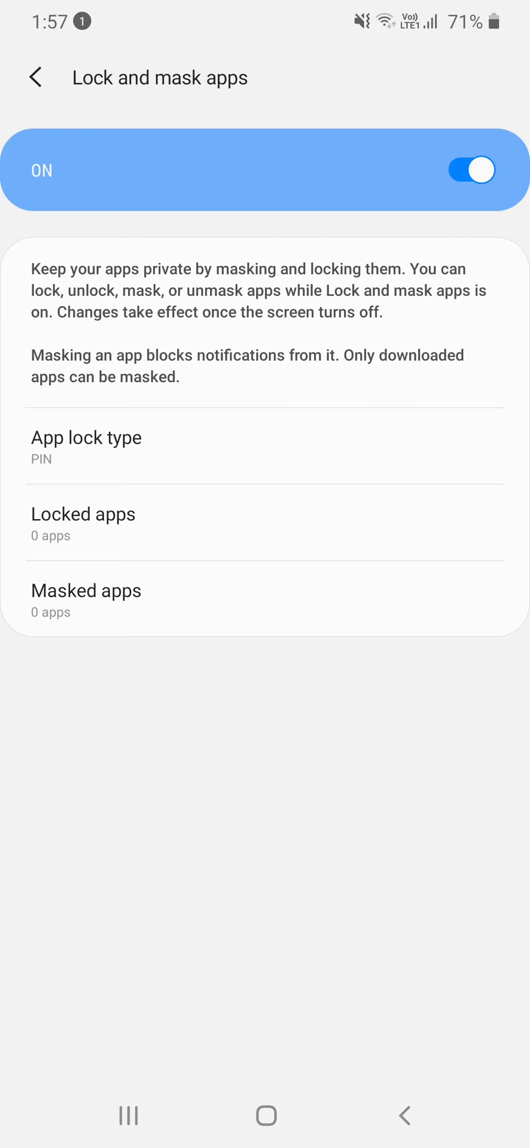
Step: Add Calculator and Calendar to the Locked apps list
click(83, 519)
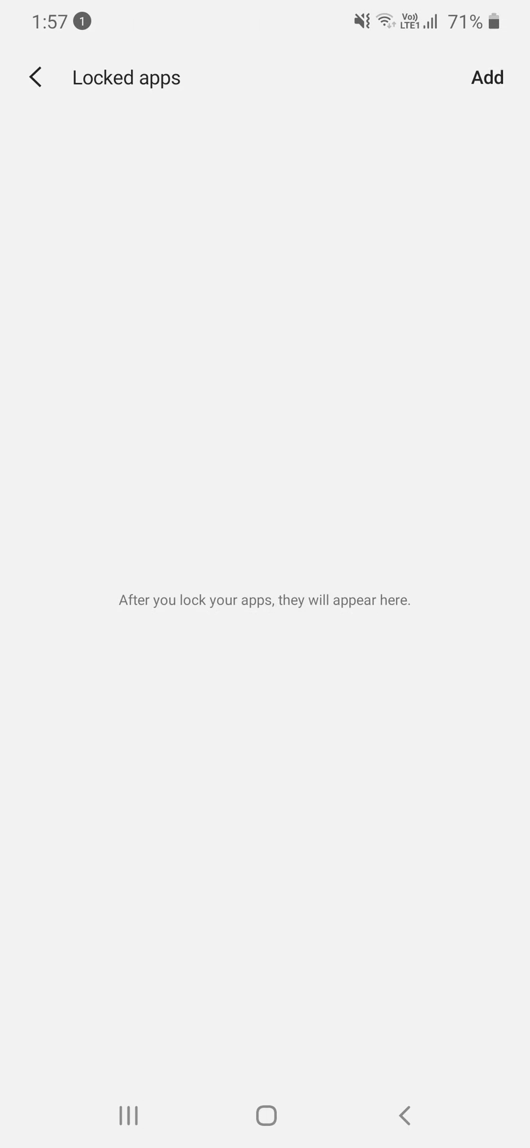
click(486, 77)
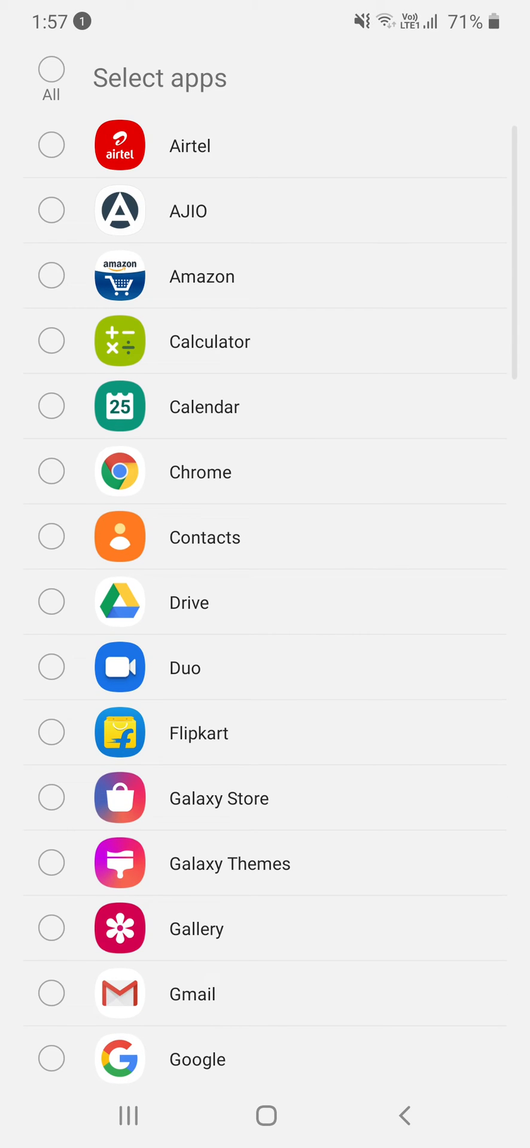
click(52, 340)
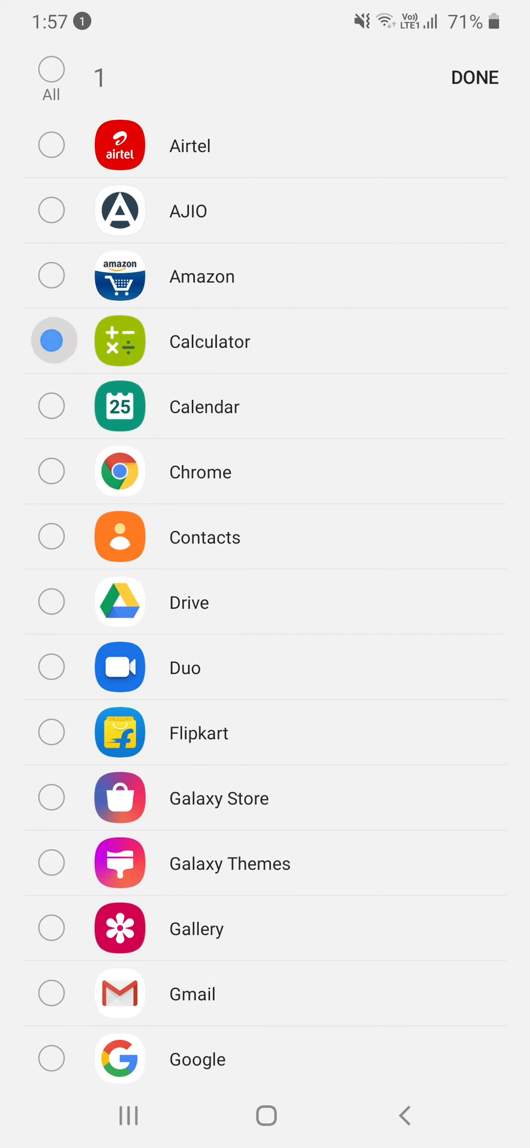
click(51, 407)
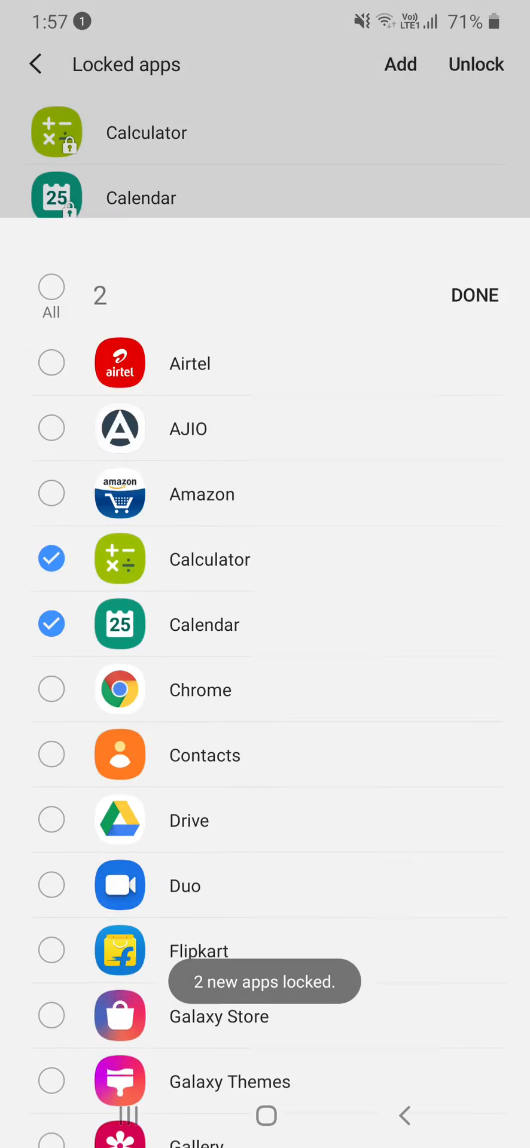
click(475, 295)
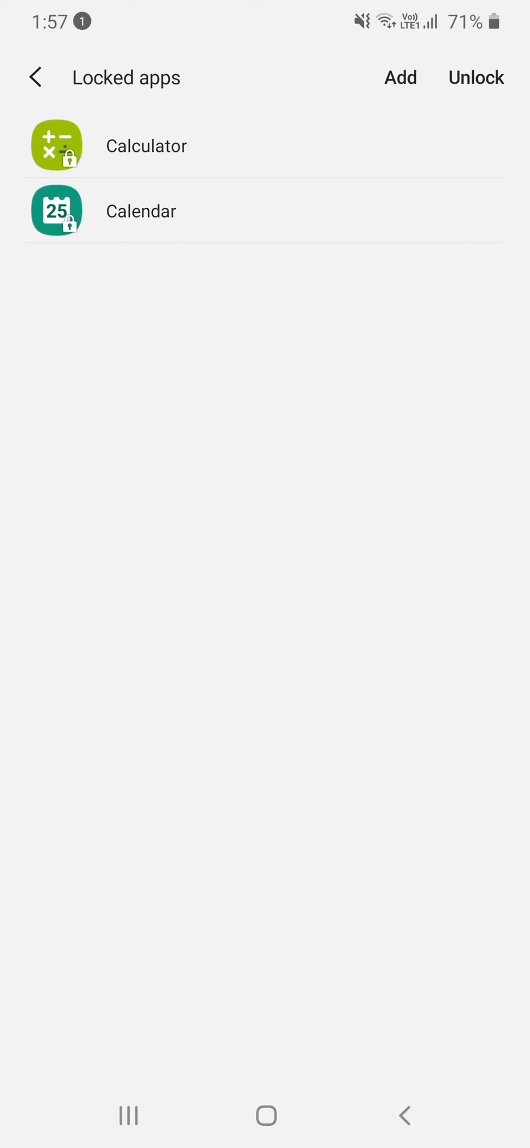
Step: Set the app lock type to PIN plus Fingerprints
click(37, 78)
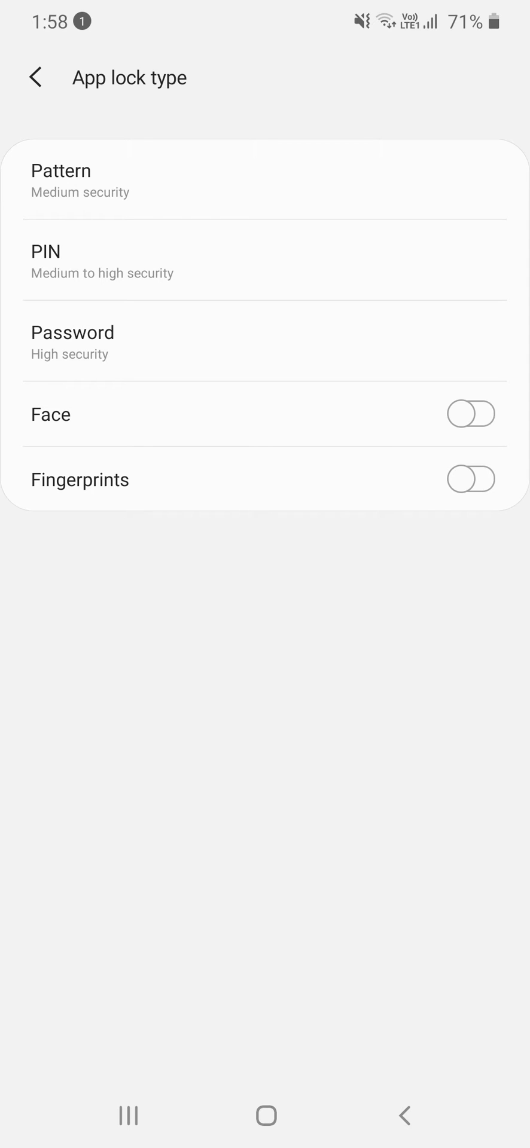
click(470, 479)
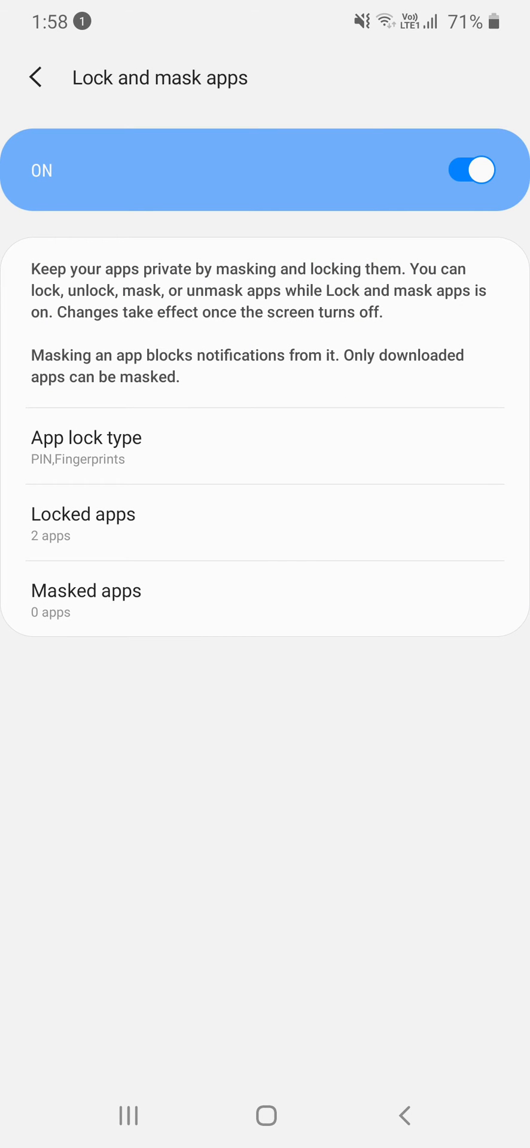
Step: Add Airtel to the Masked apps list and return to settings
click(85, 591)
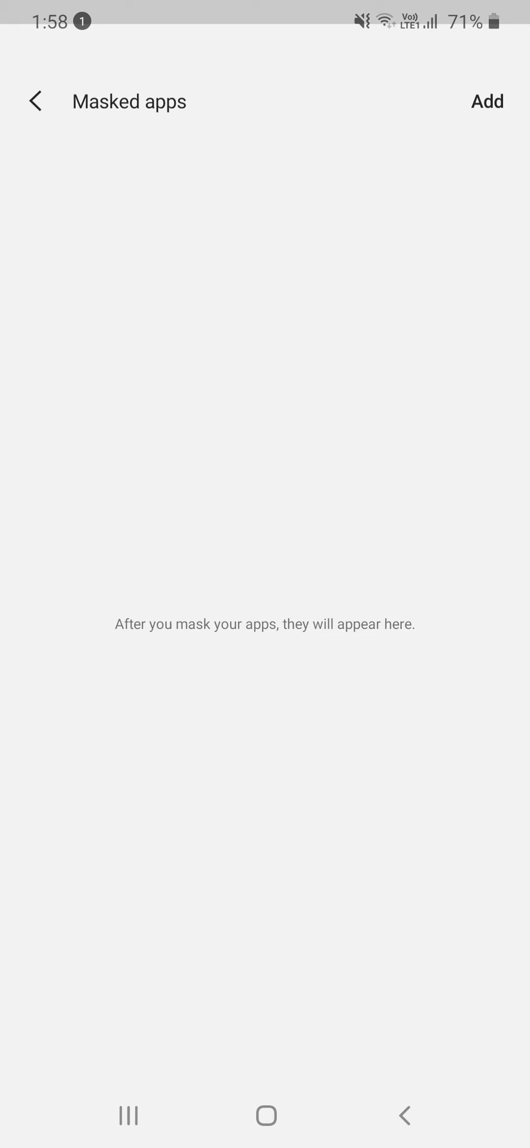
click(487, 77)
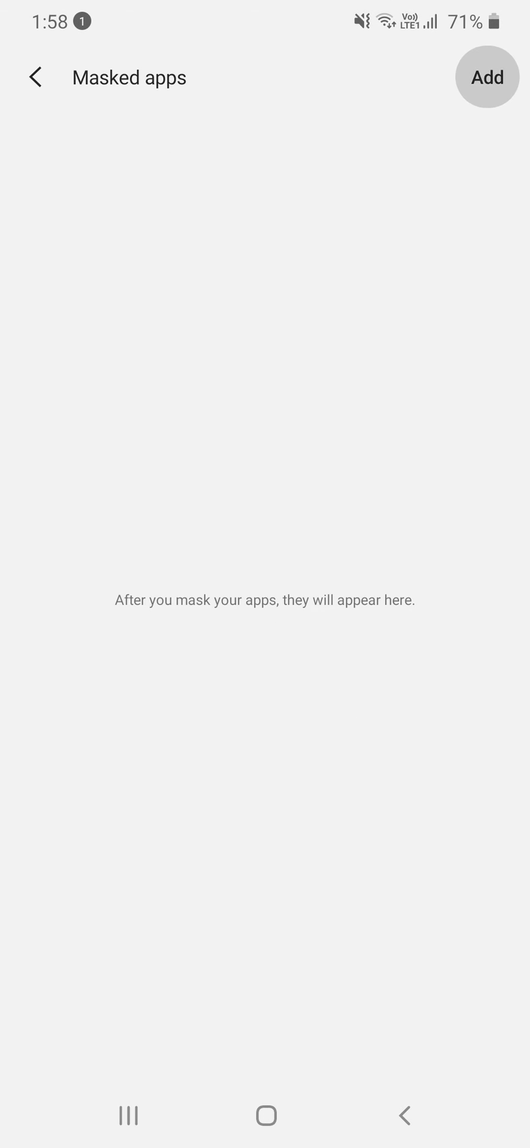
click(486, 76)
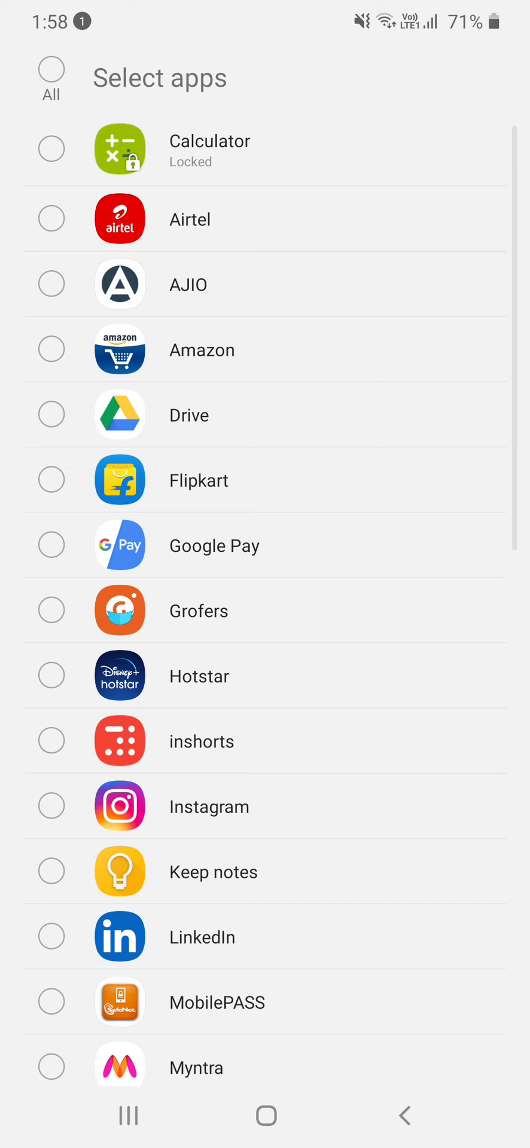
click(51, 218)
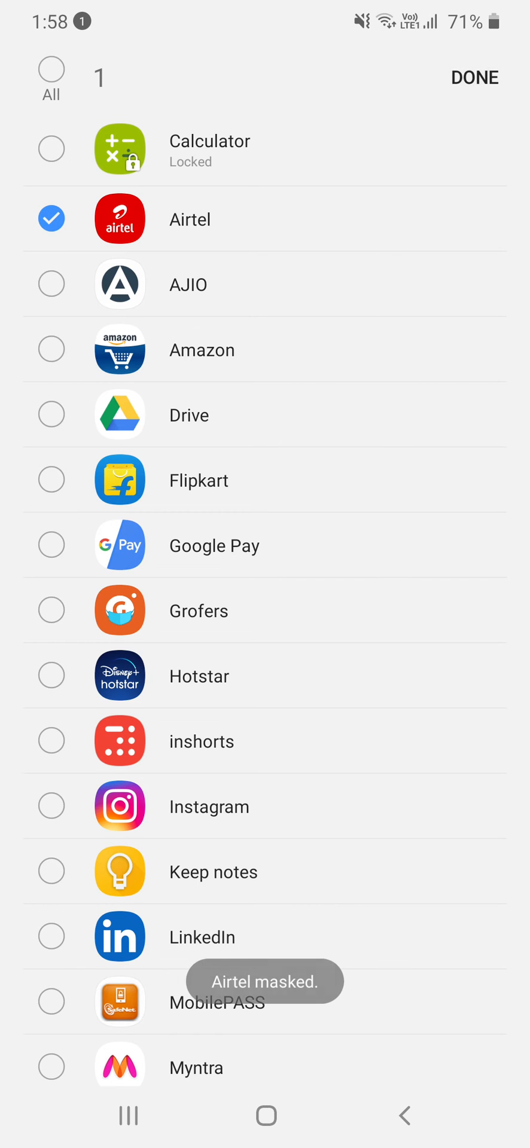
click(474, 77)
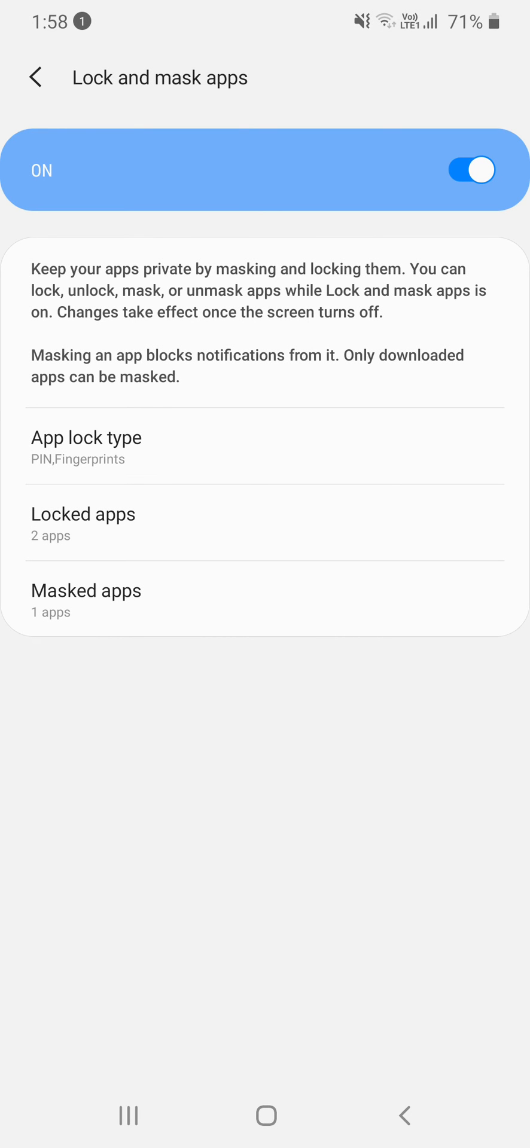
Step: Search 'cal' from the home screen and launch the locked Calculator
click(36, 79)
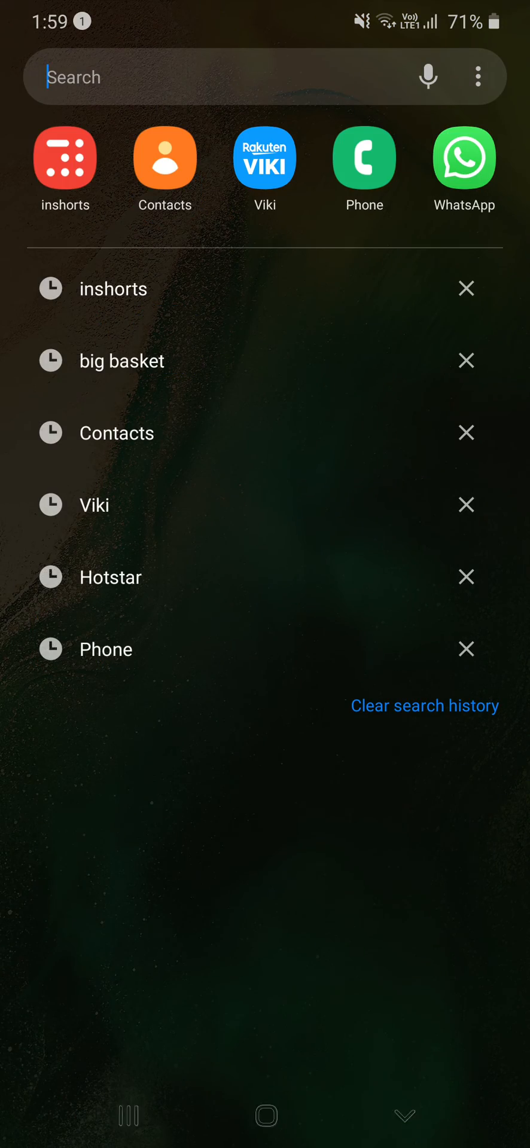
text(cal)
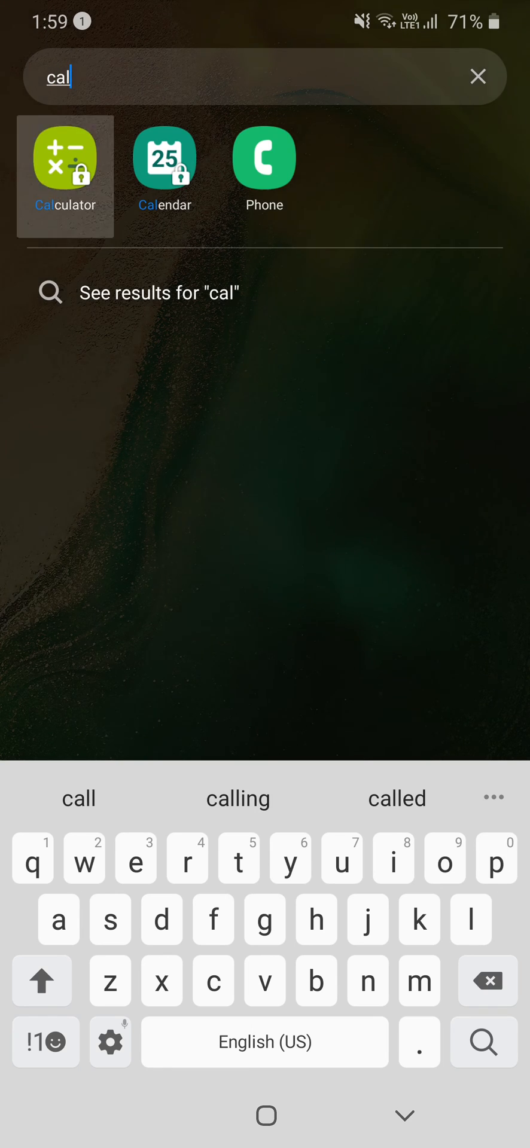
click(66, 163)
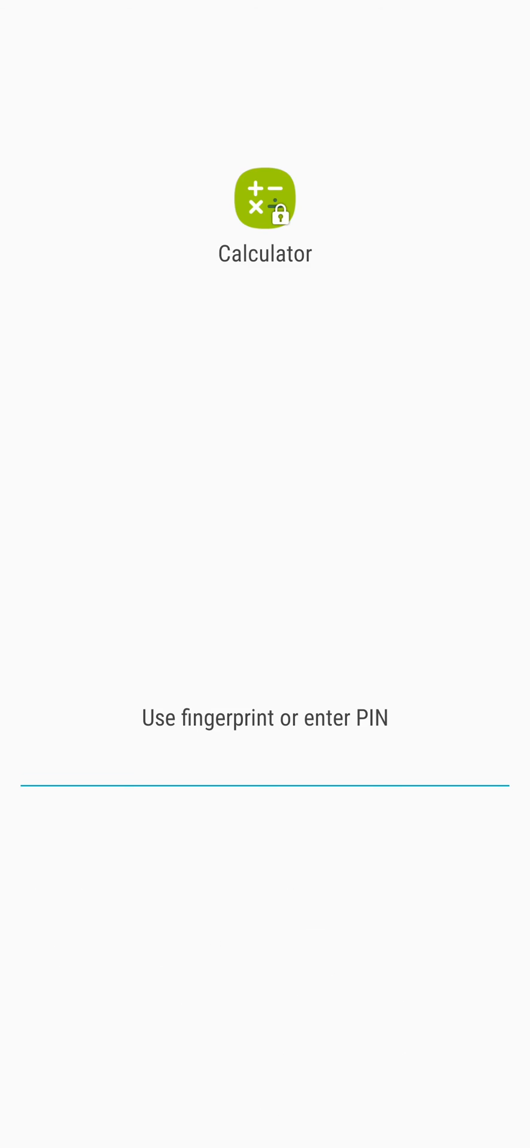